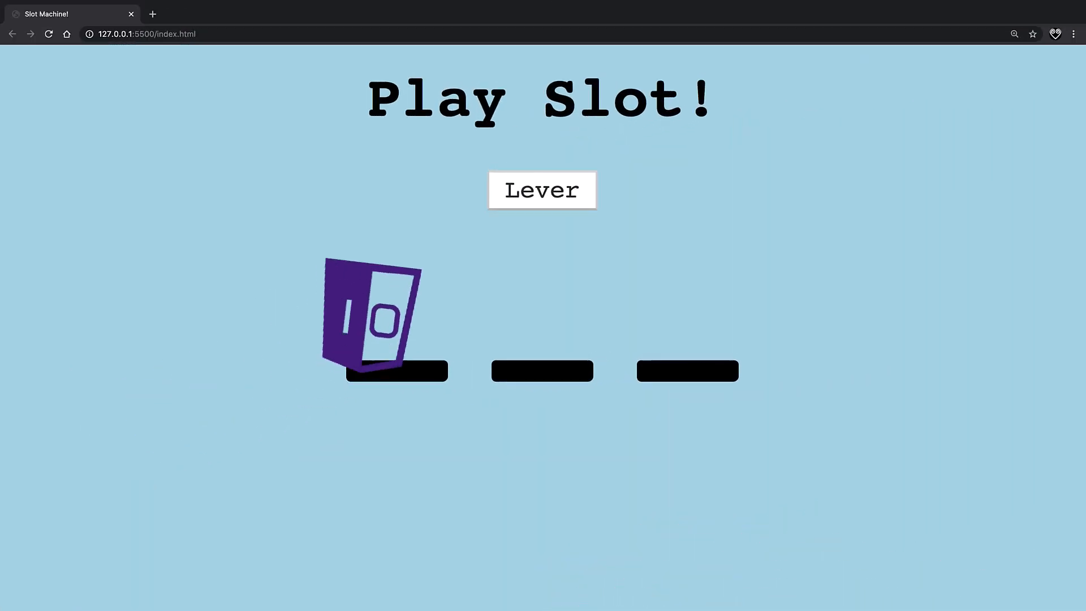
Step: Click repeatedly at the same central spot of the window, six times
left_click(542, 190)
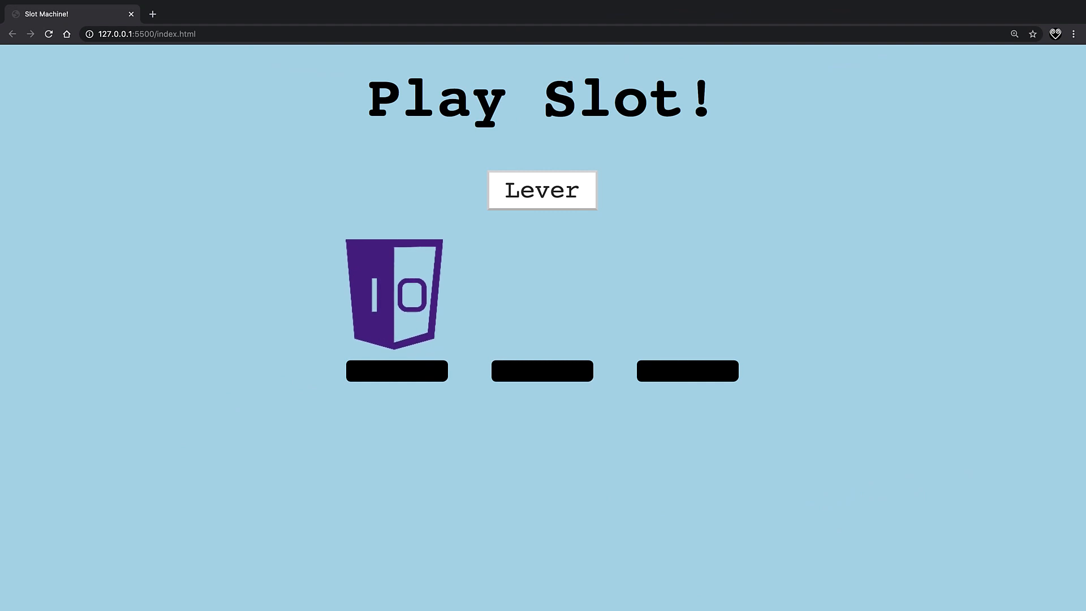
left_click(541, 190)
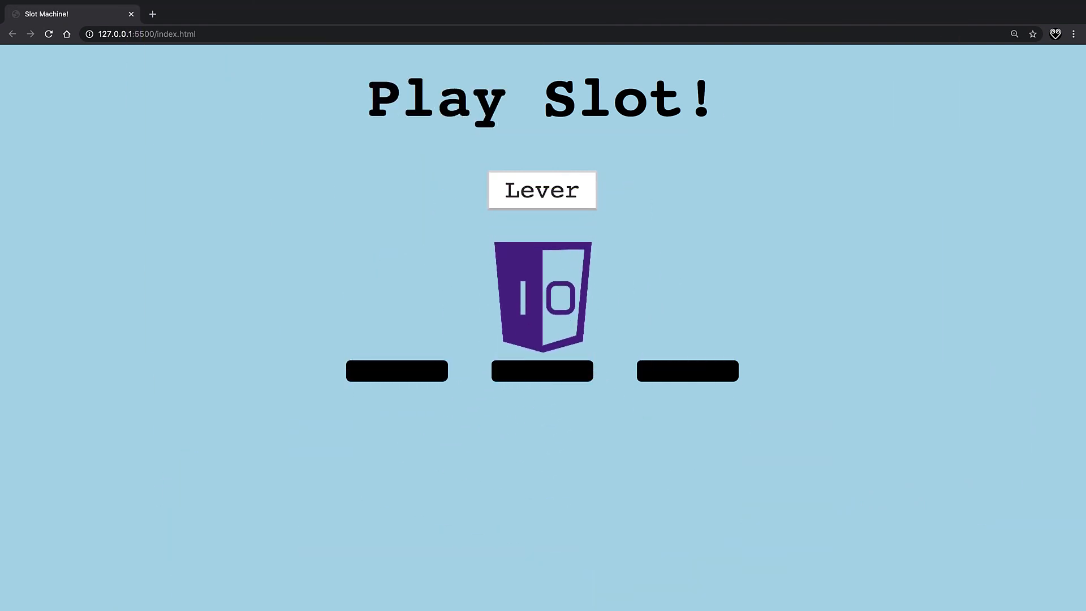
left_click(542, 189)
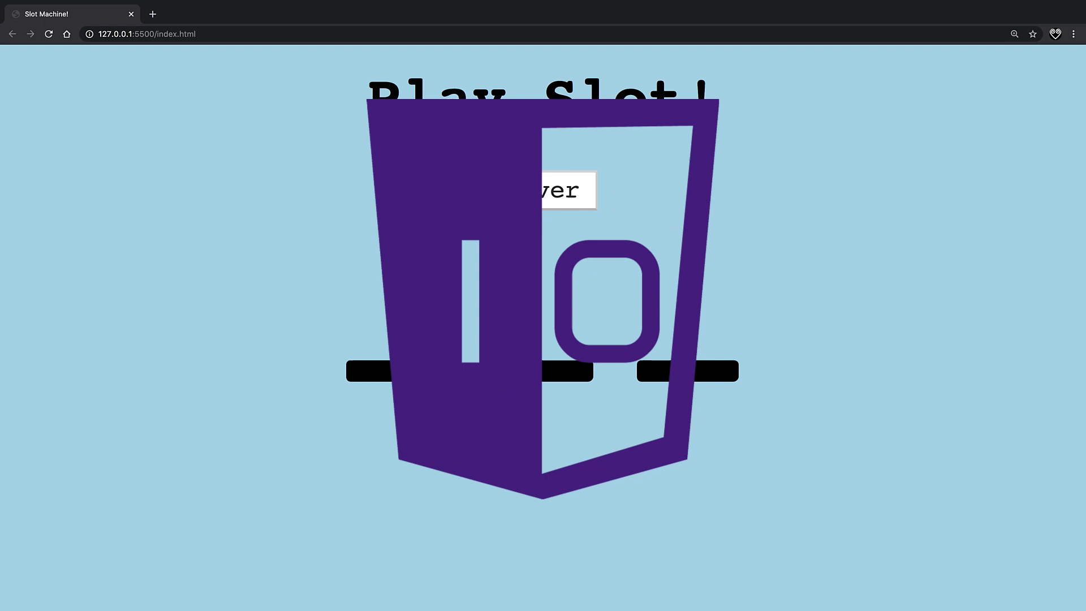
left_click(540, 190)
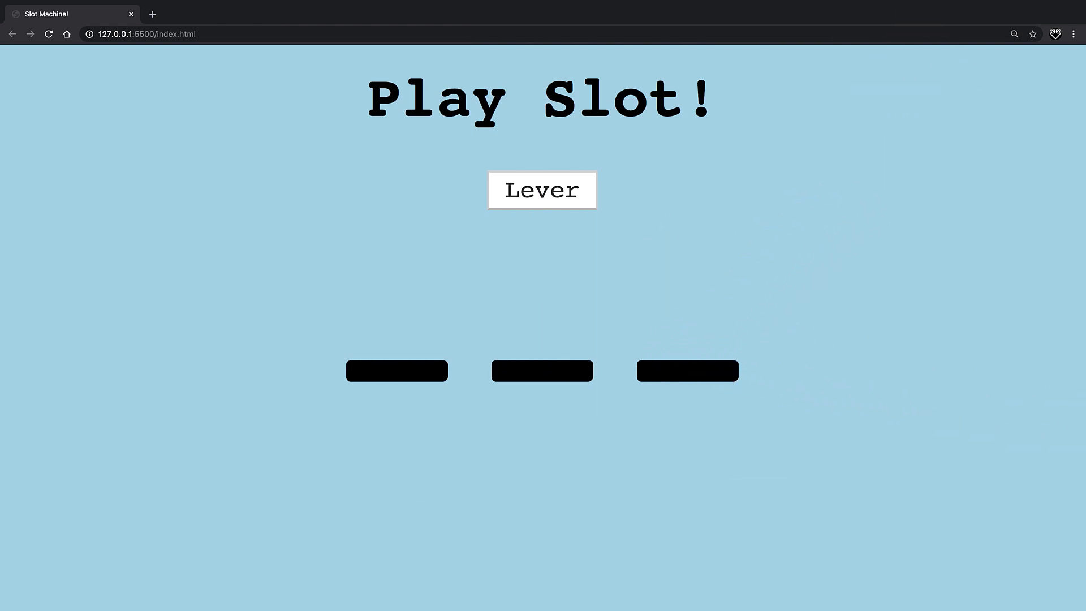
left_click(540, 189)
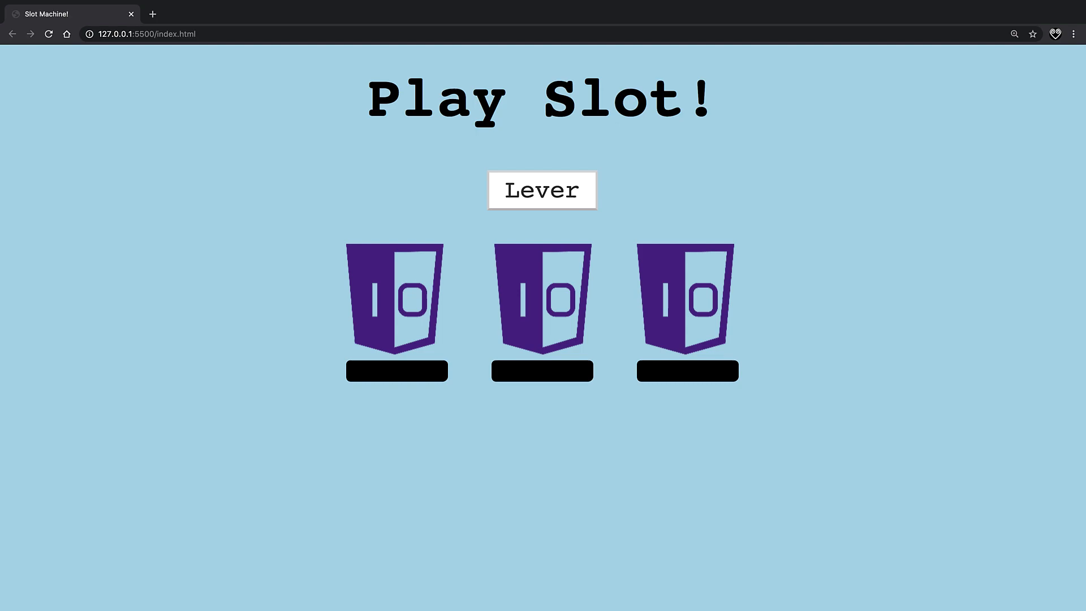
left_click(542, 190)
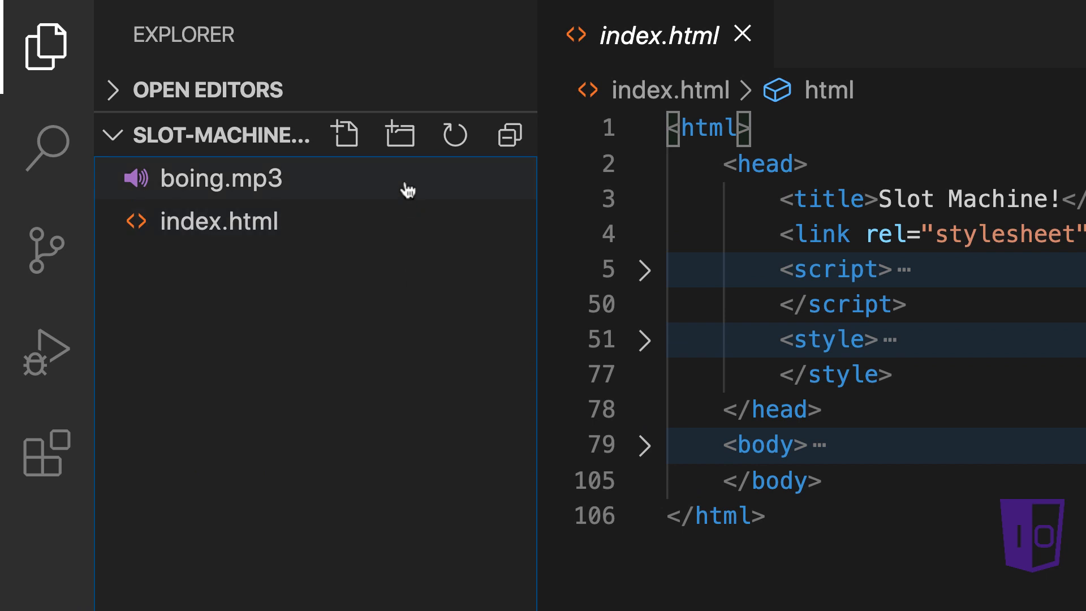
Step: Preview boing.mp3, then back in index.html select the boing audio element lines
left_click(221, 178)
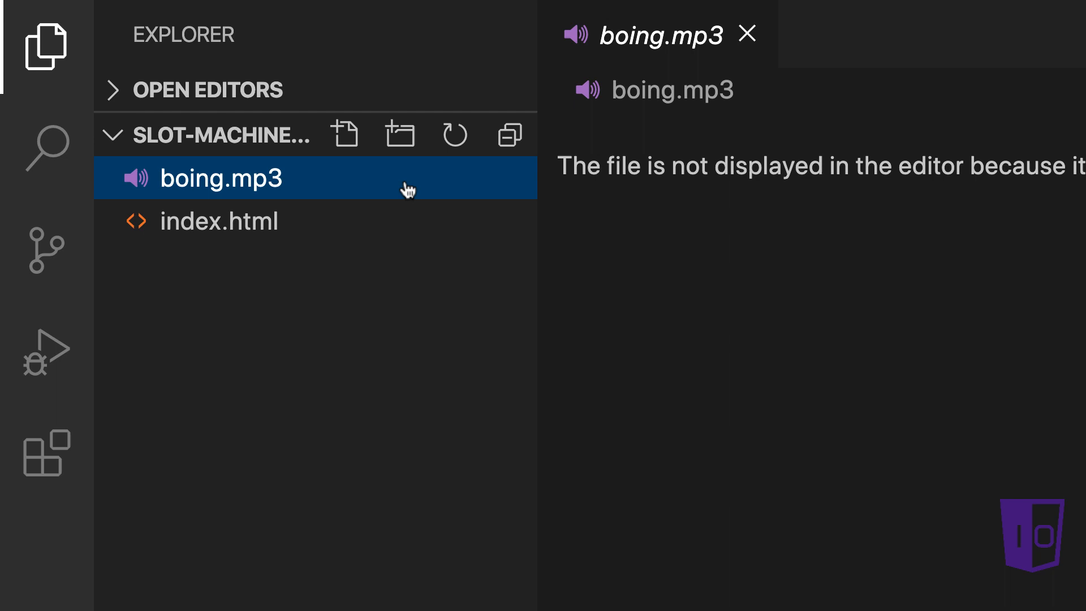
left_click(219, 221)
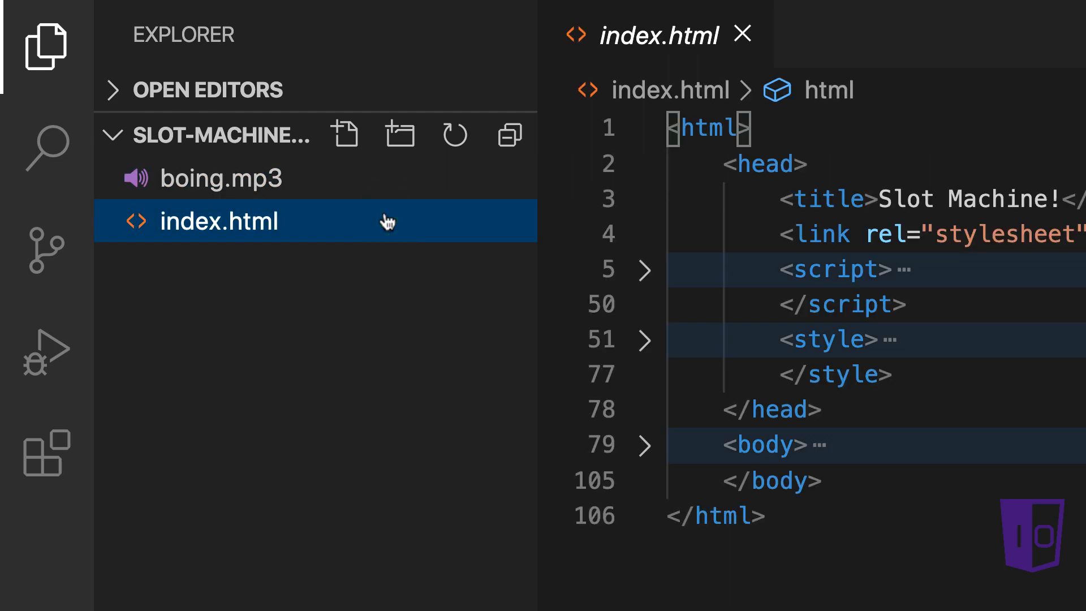
mouse_move(373, 271)
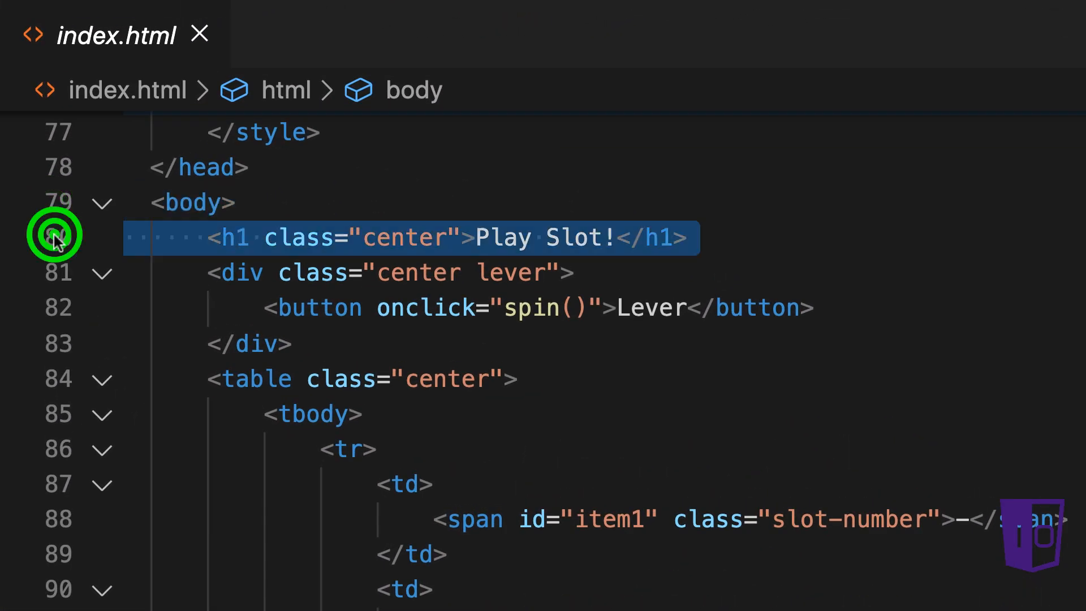
mouse_move(54, 237)
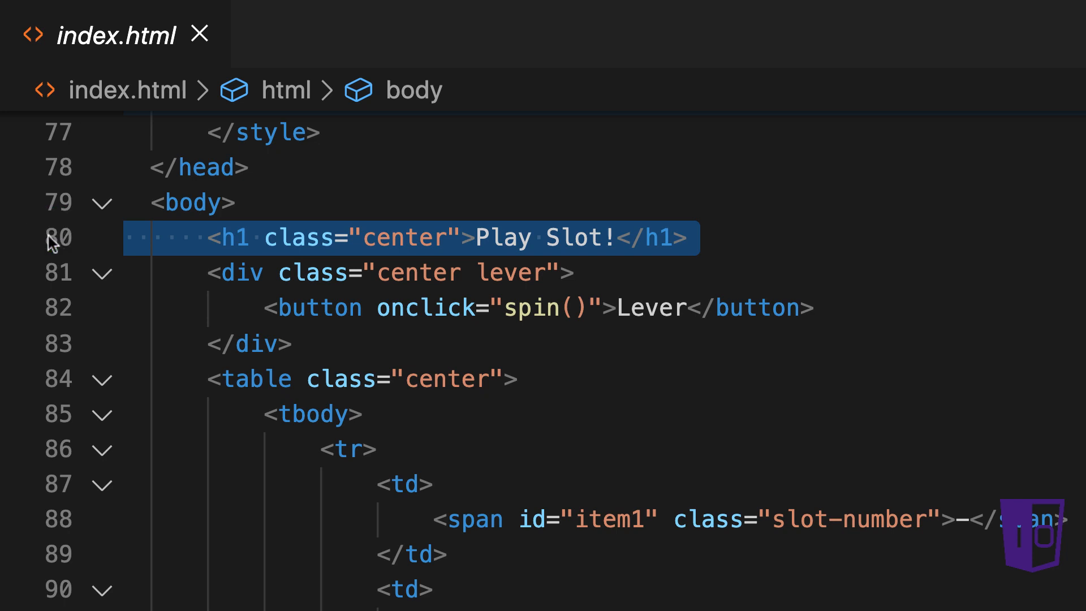
mouse_move(56, 277)
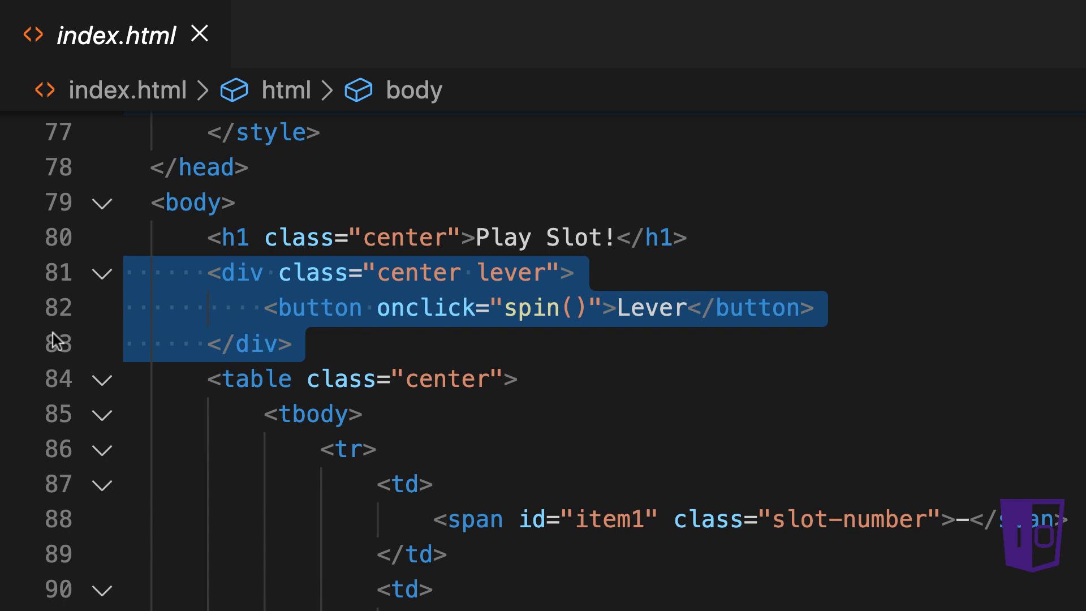
mouse_move(56, 388)
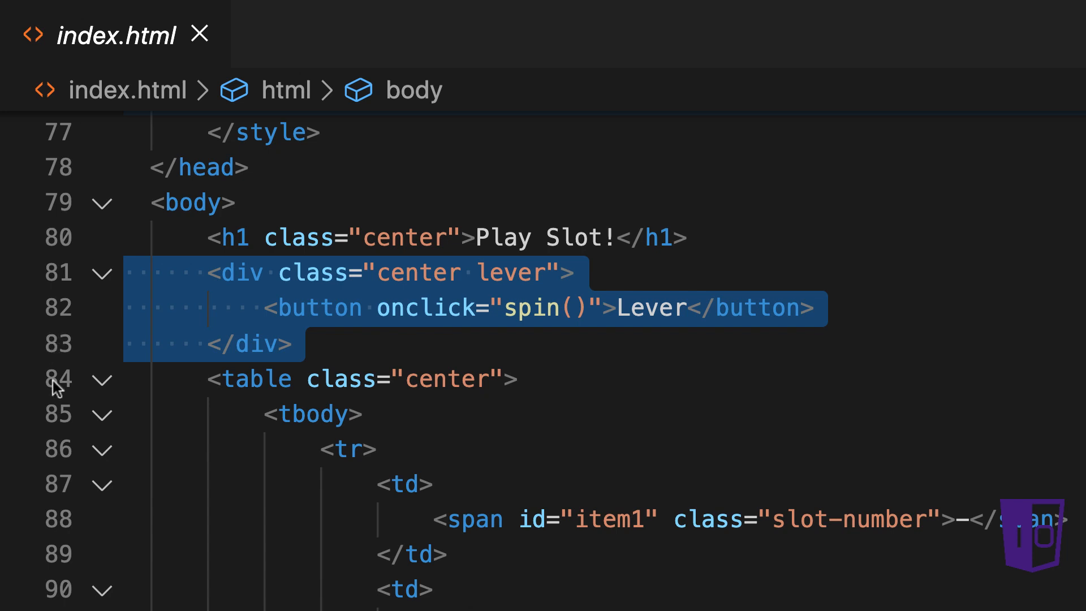
scroll("down", 3)
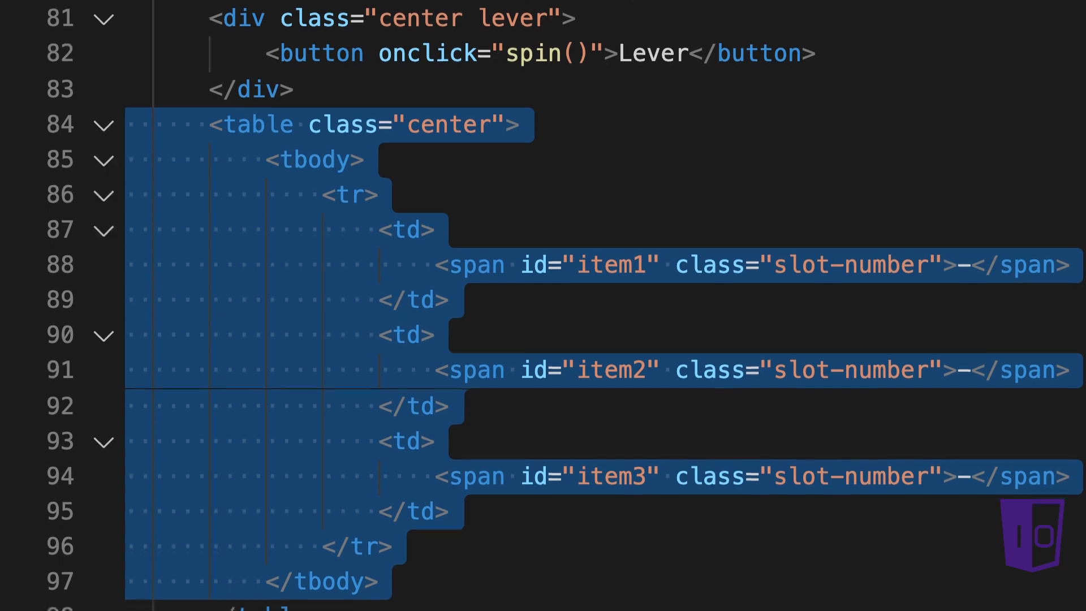
scroll("down", 3)
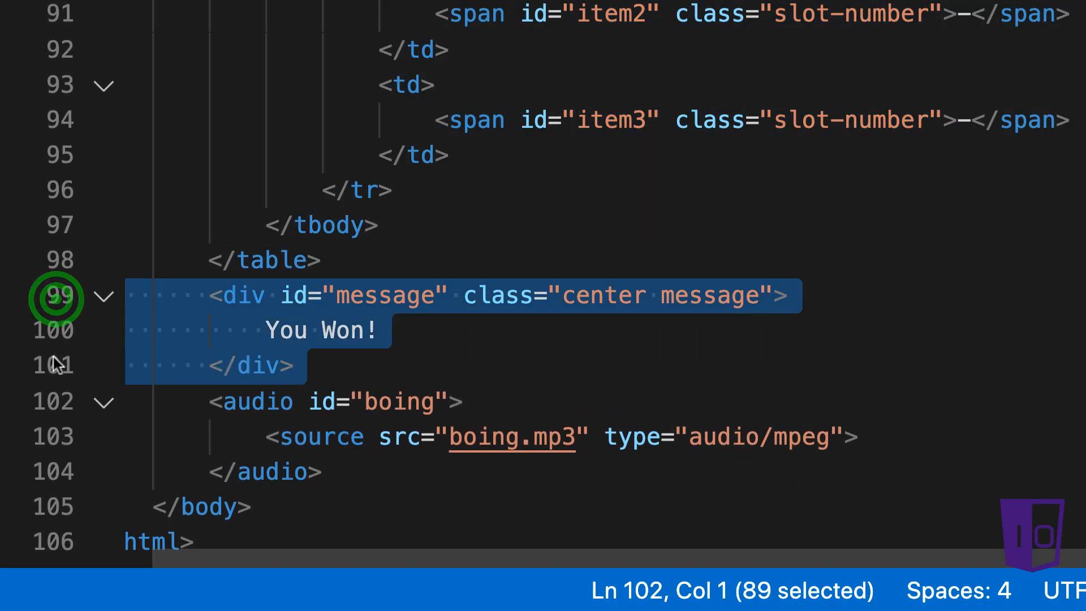
mouse_move(55, 411)
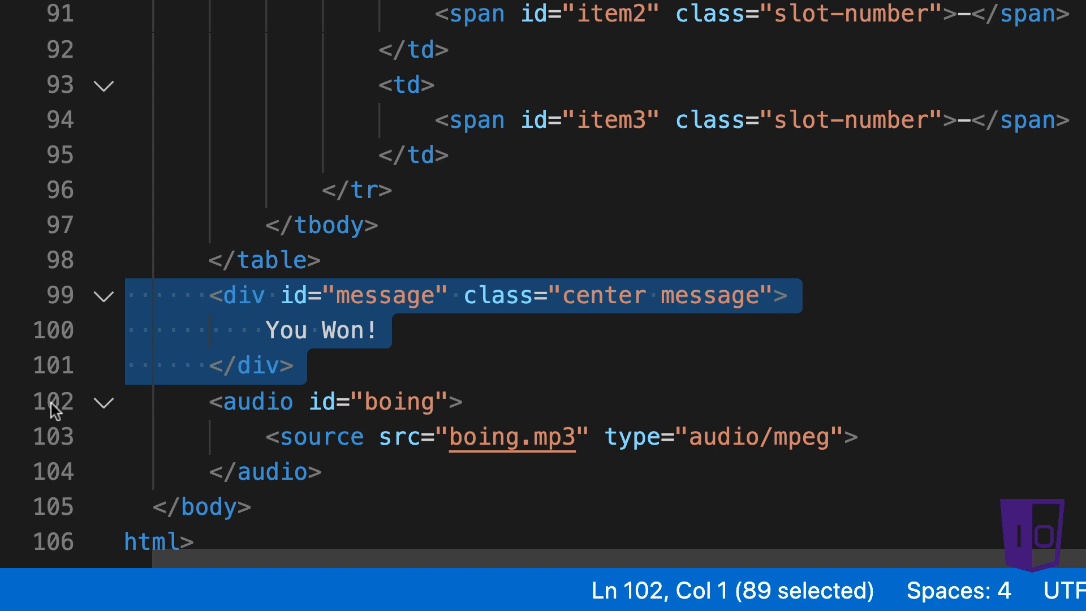
left_click(52, 402)
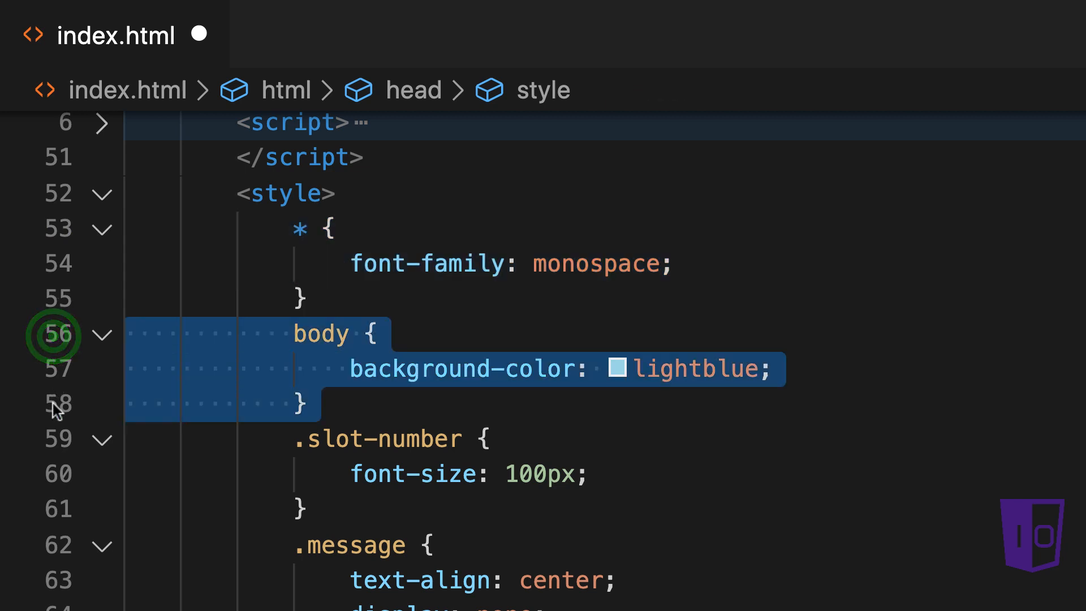
mouse_move(54, 444)
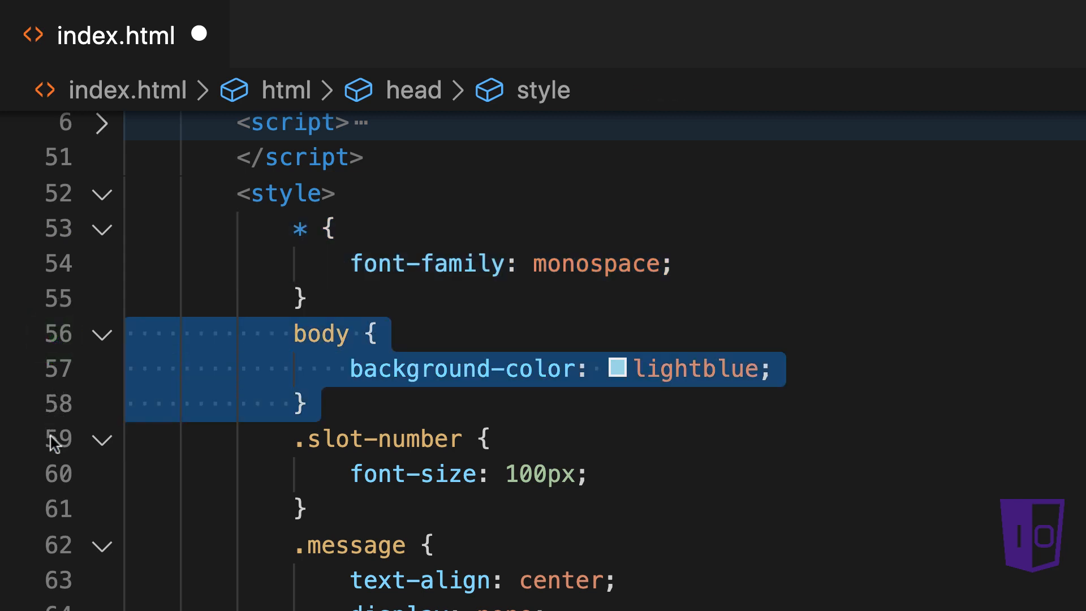
left_click(377, 438)
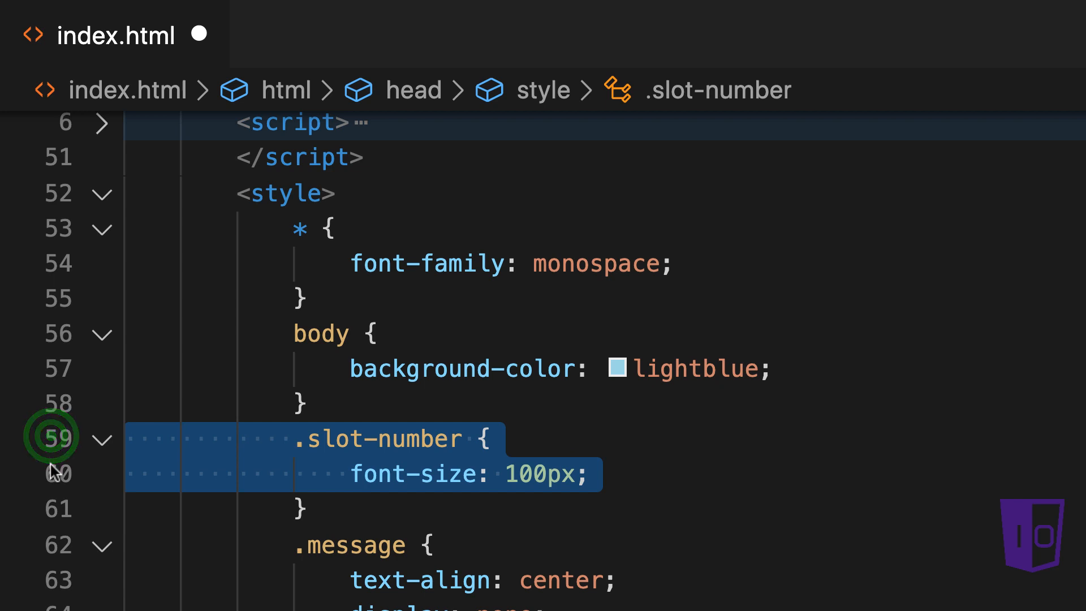
scroll("down", 3)
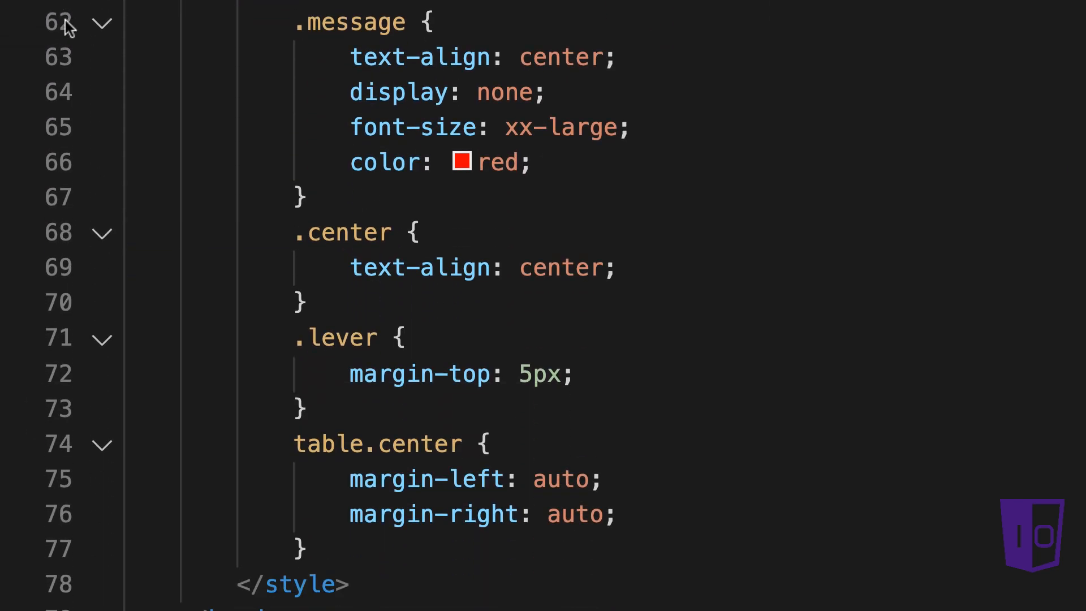
mouse_move(64, 31)
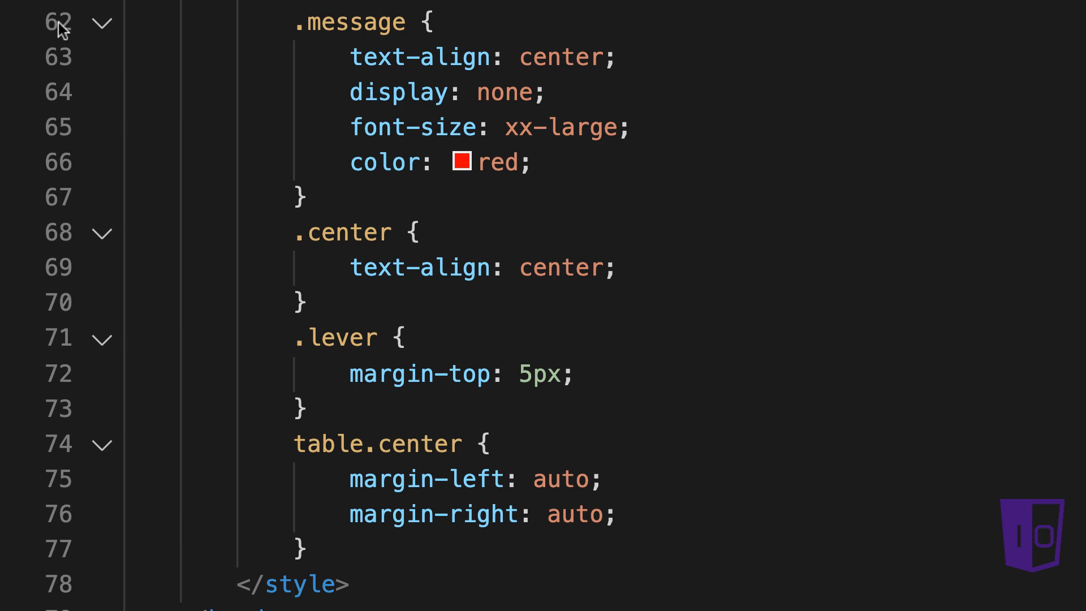
left_click(57, 22)
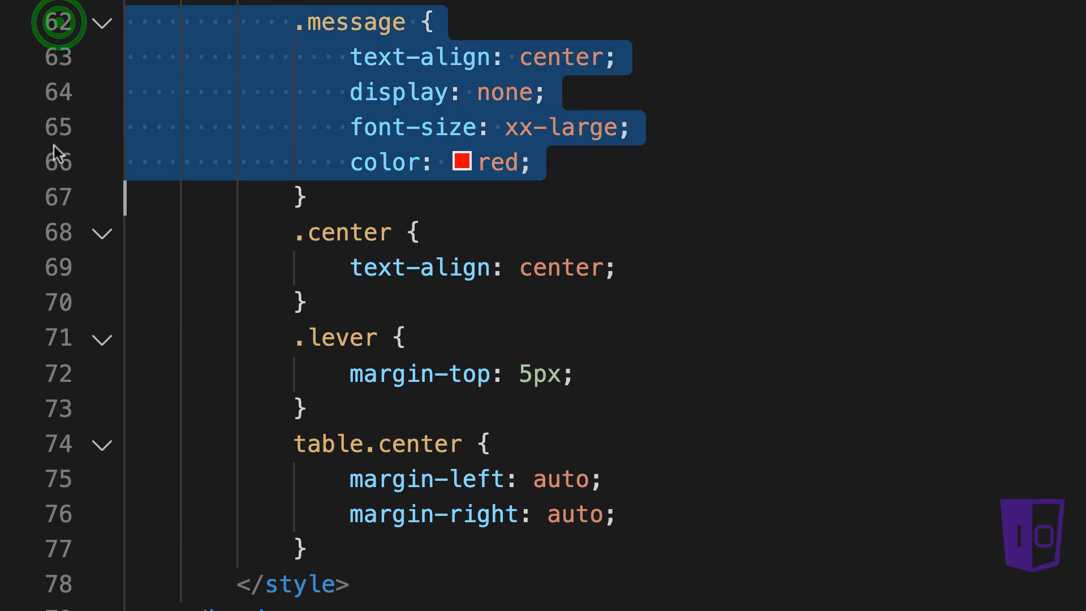
mouse_move(66, 215)
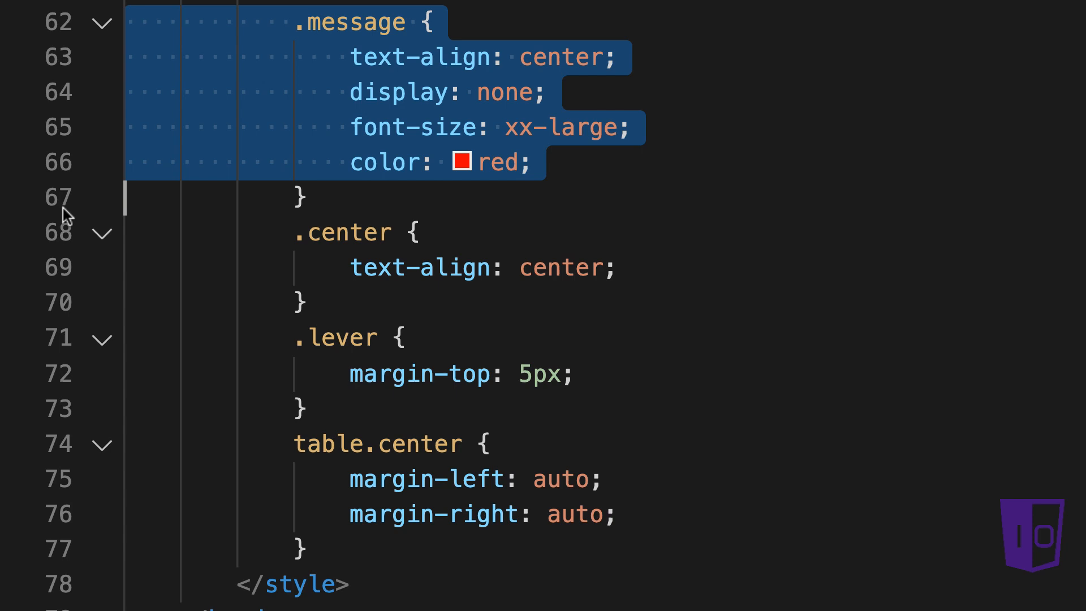
mouse_move(59, 246)
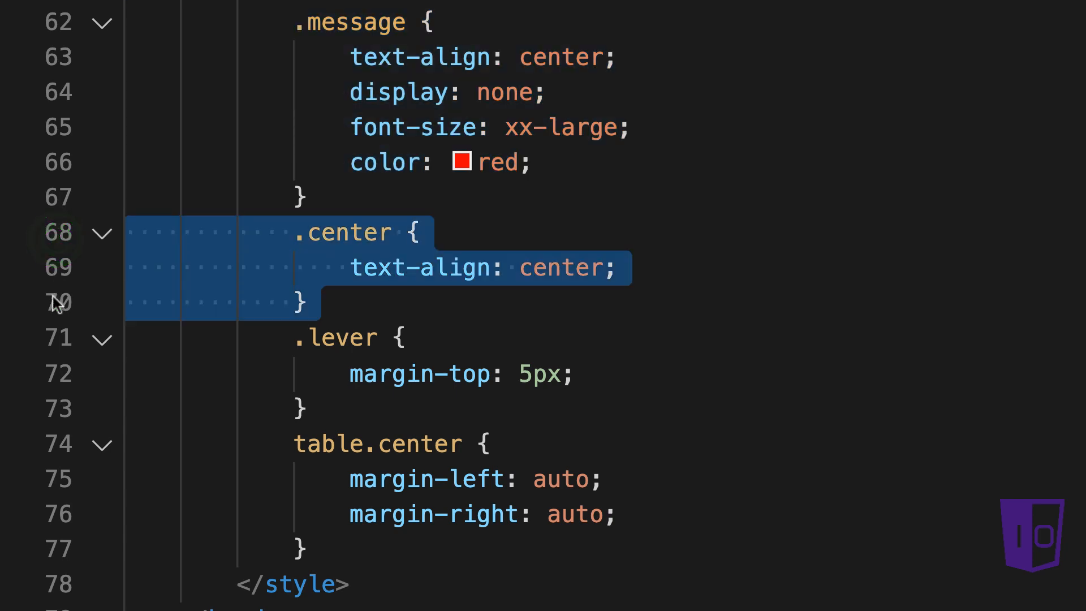
mouse_move(61, 350)
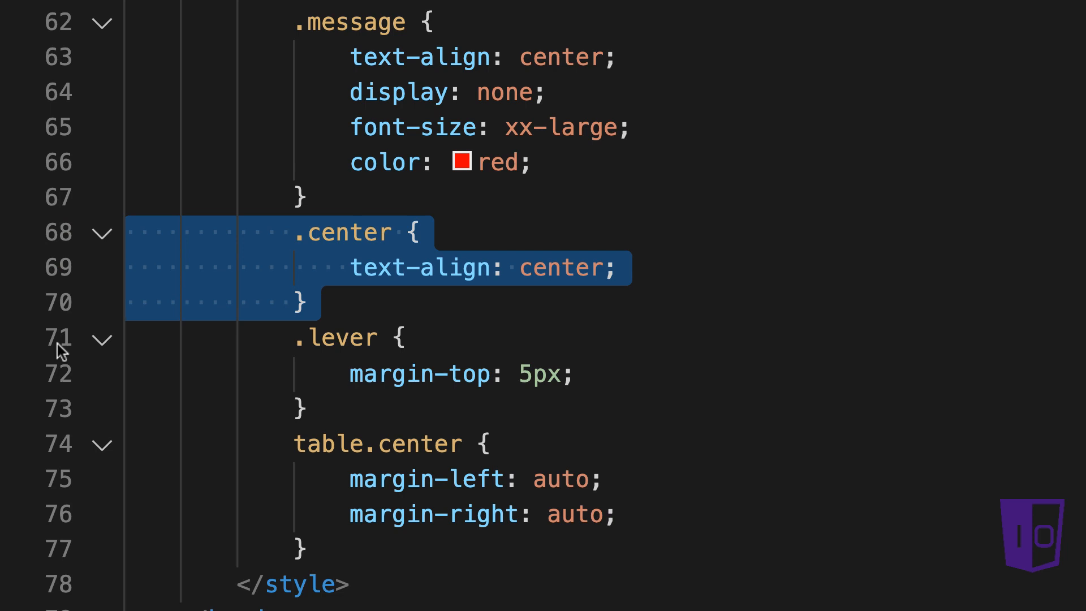
left_click(59, 343)
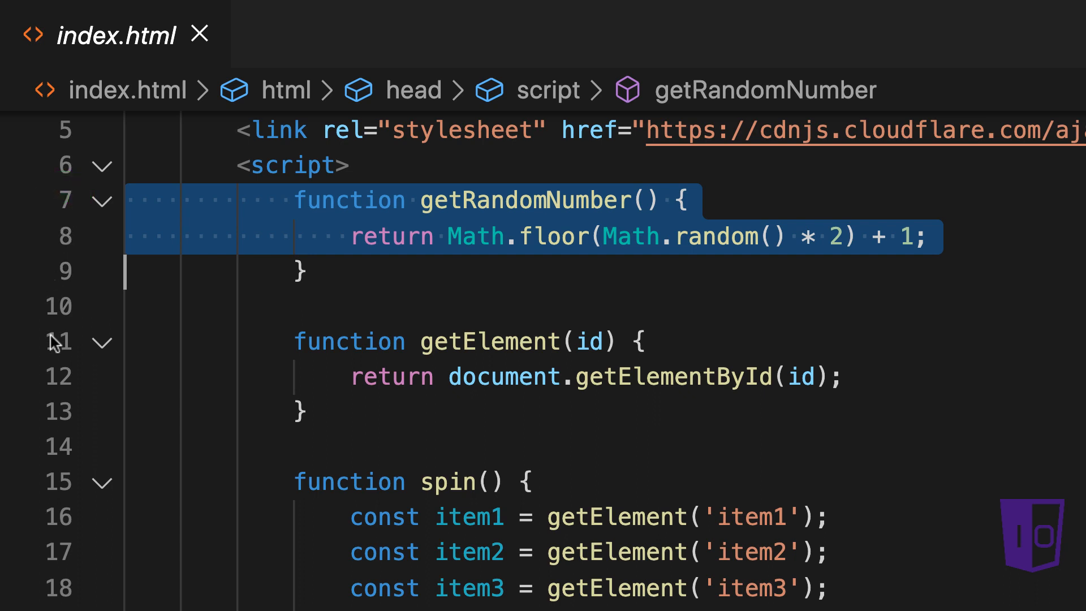
left_click(59, 340)
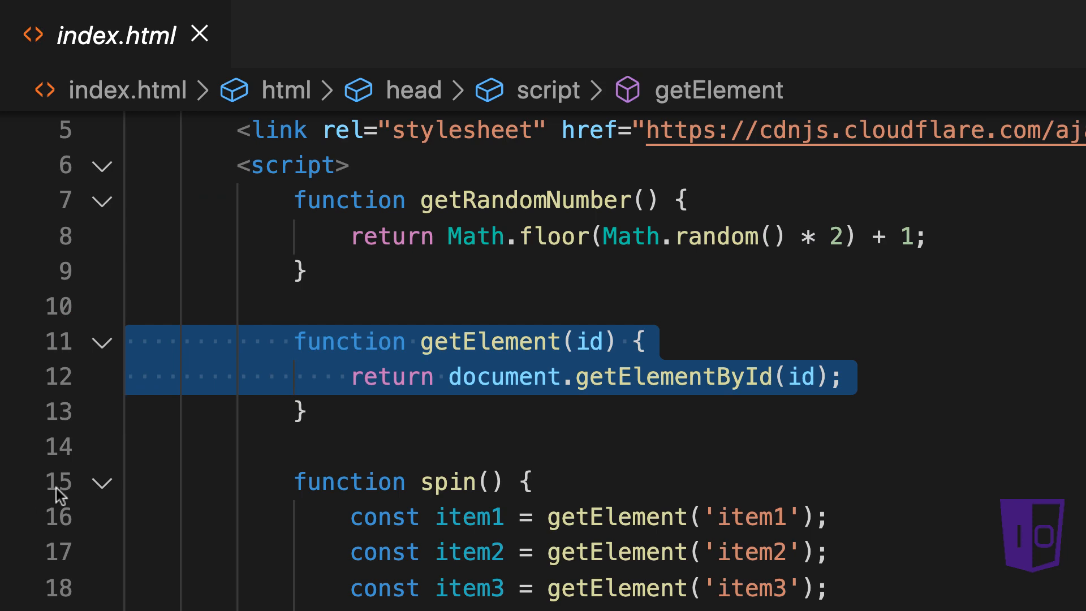
scroll("down", 3)
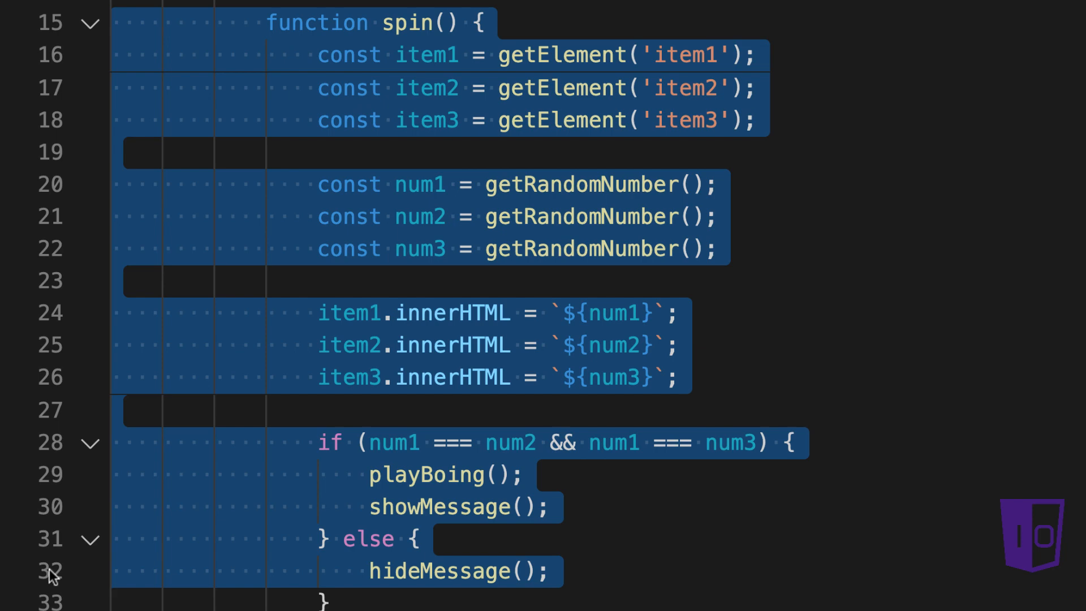
scroll("down", 3)
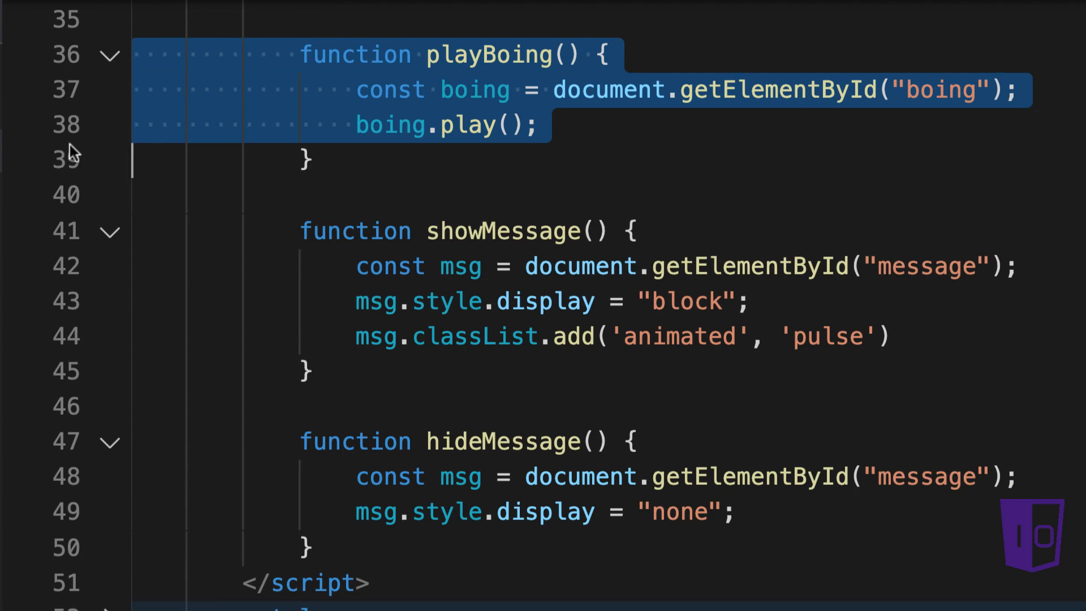
mouse_move(65, 238)
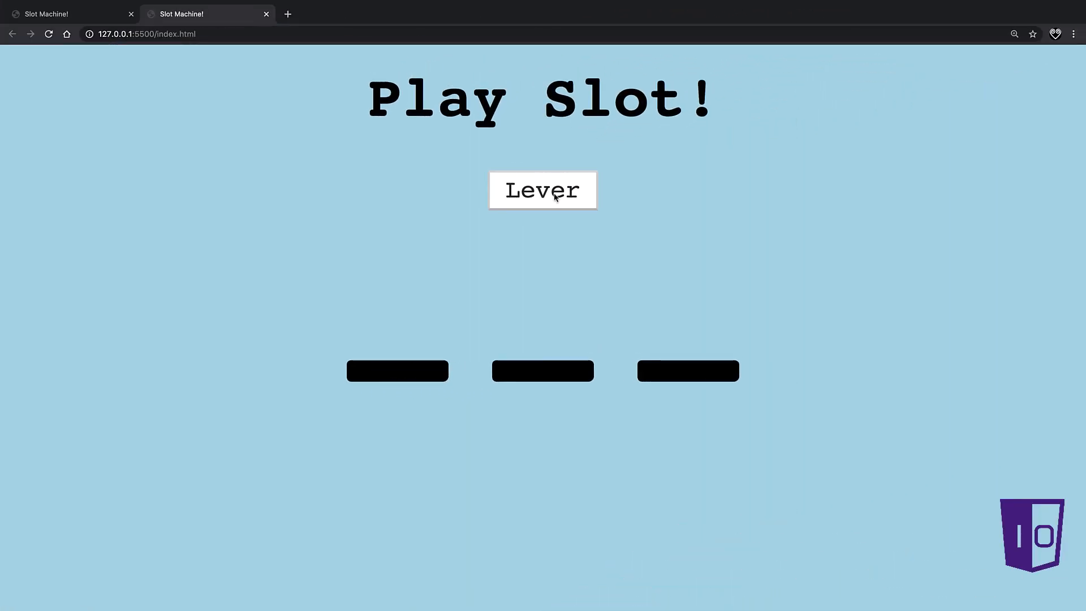
Step: Pull the Lever ten times, checking digits like 111 and 122 for the You Won! message
left_click(542, 190)
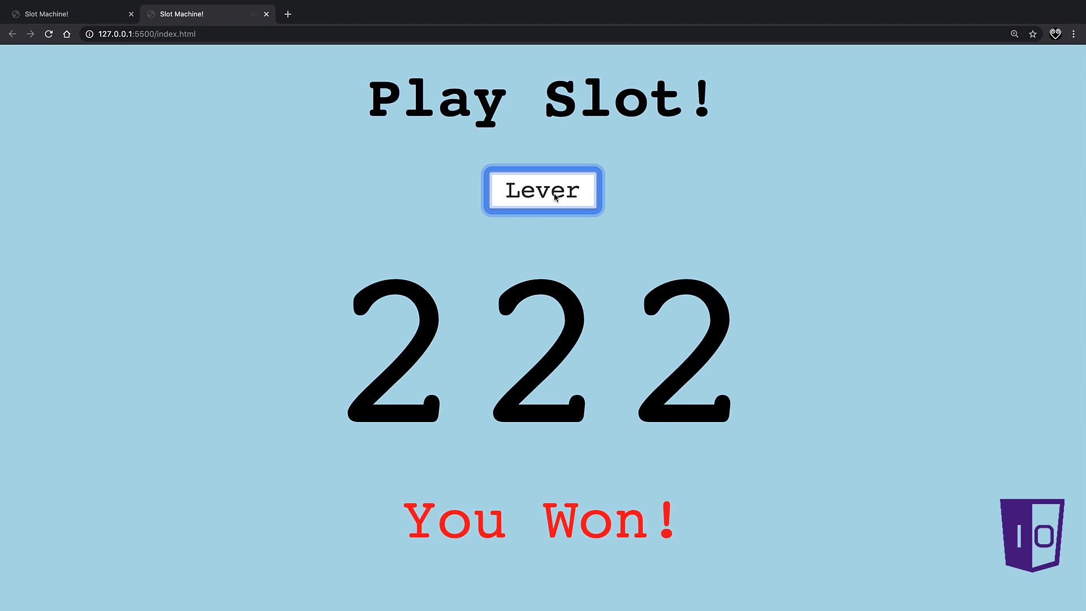
left_click(543, 190)
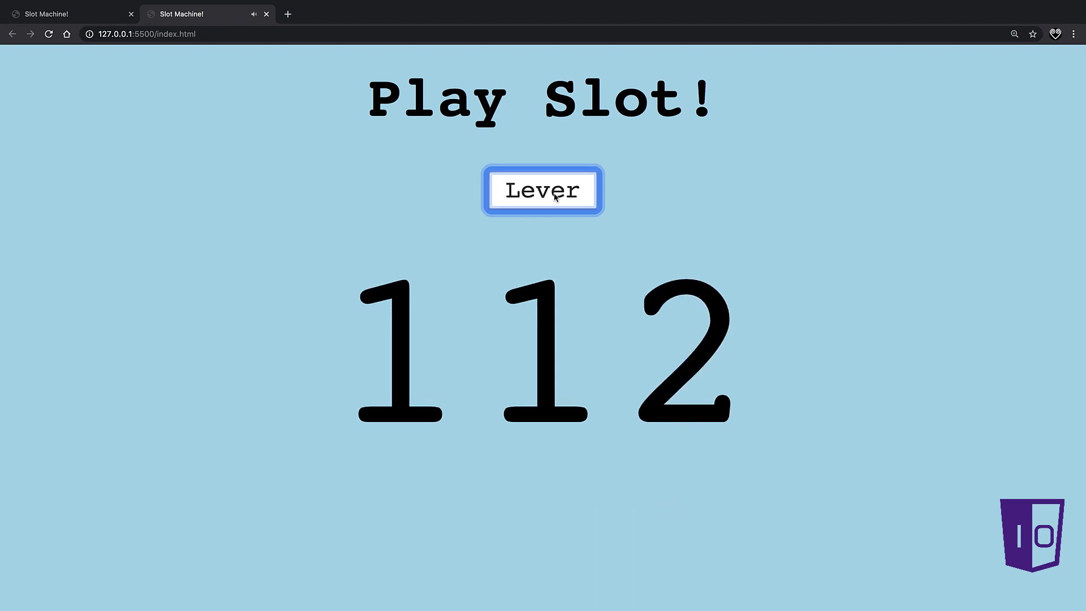
left_click(543, 190)
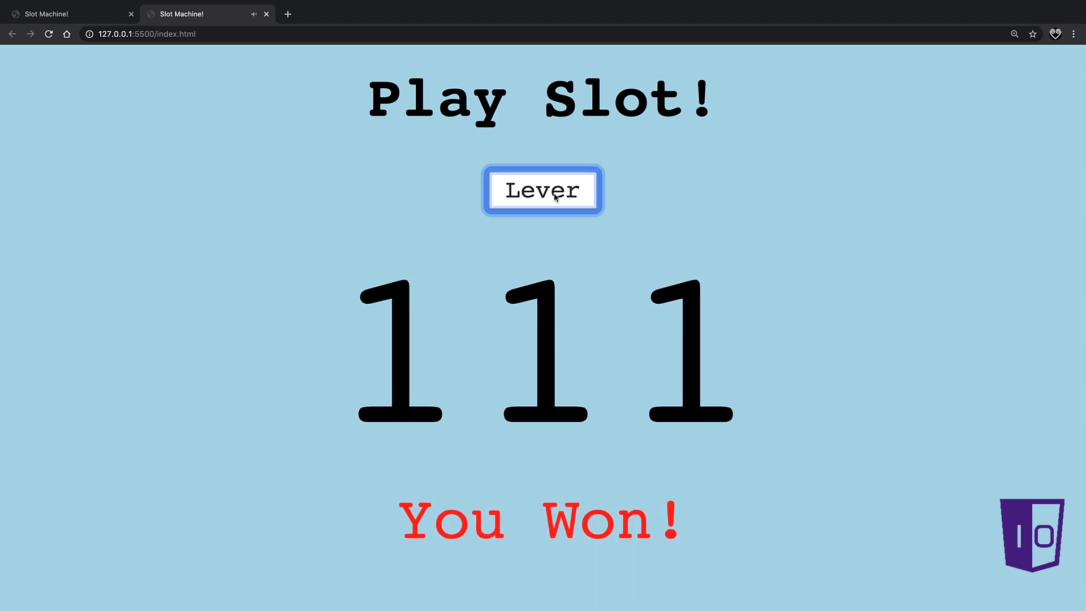
left_click(542, 190)
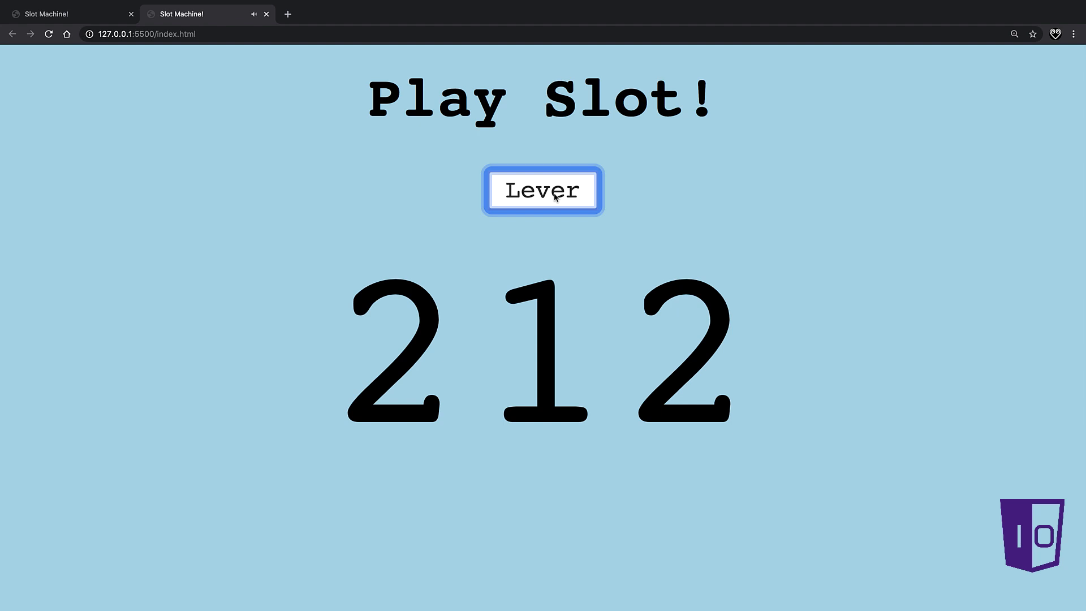
left_click(543, 190)
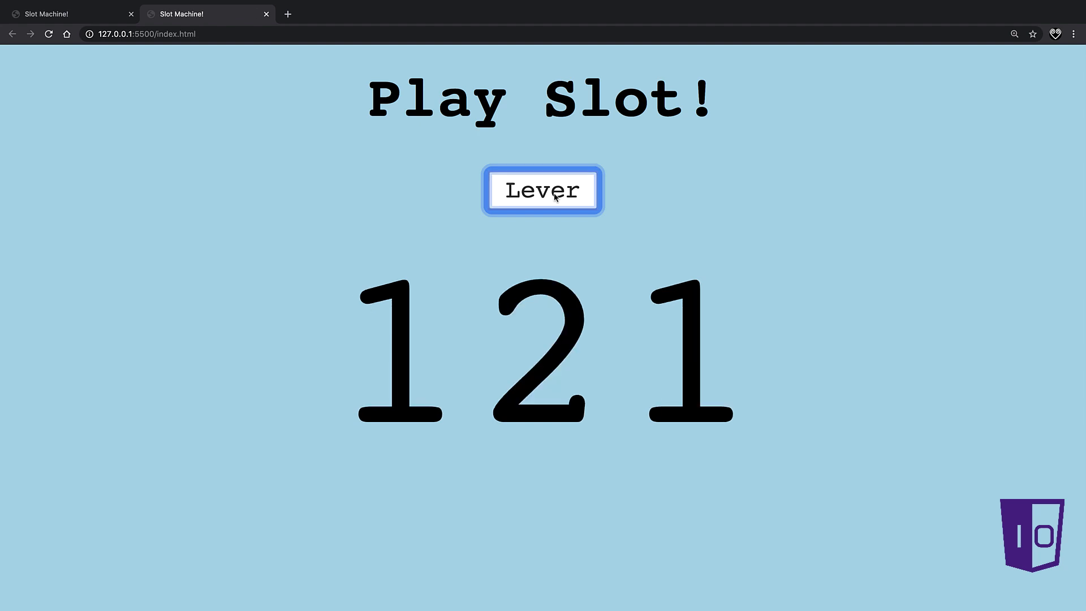
left_click(542, 189)
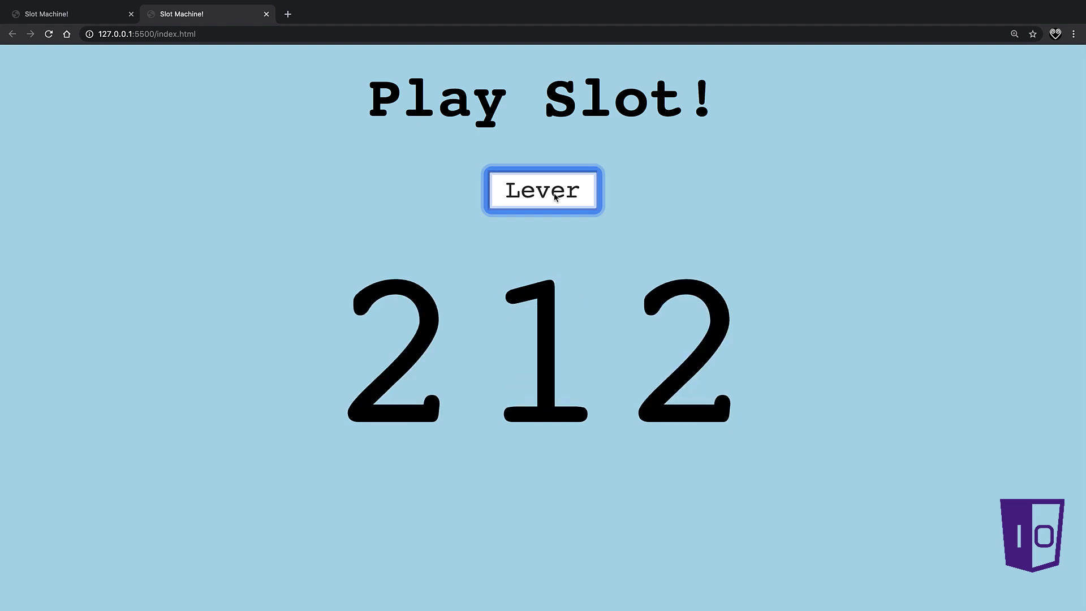
left_click(543, 190)
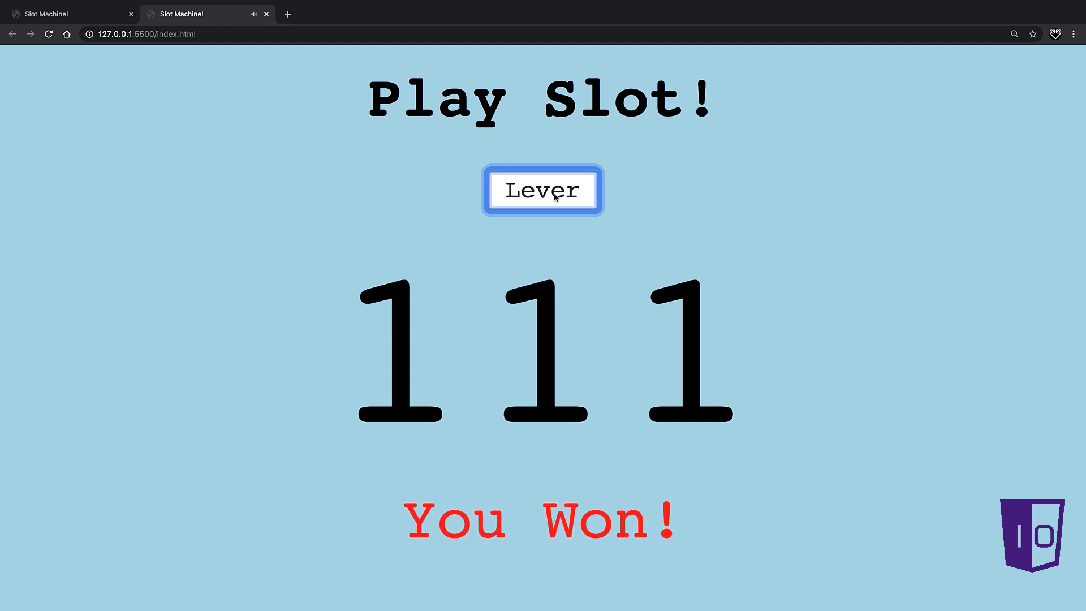
left_click(542, 190)
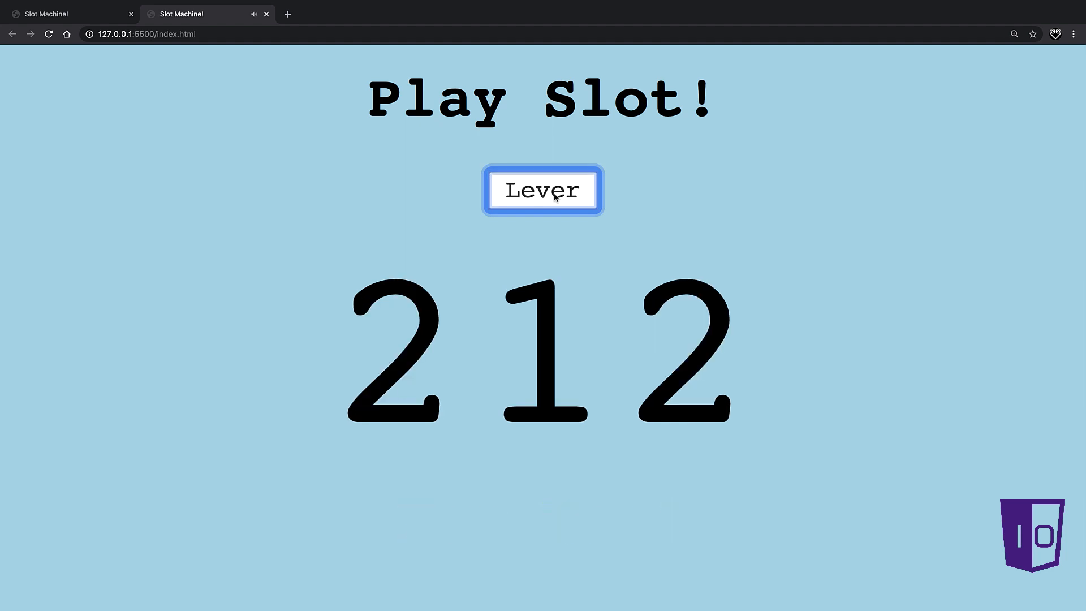
left_click(542, 190)
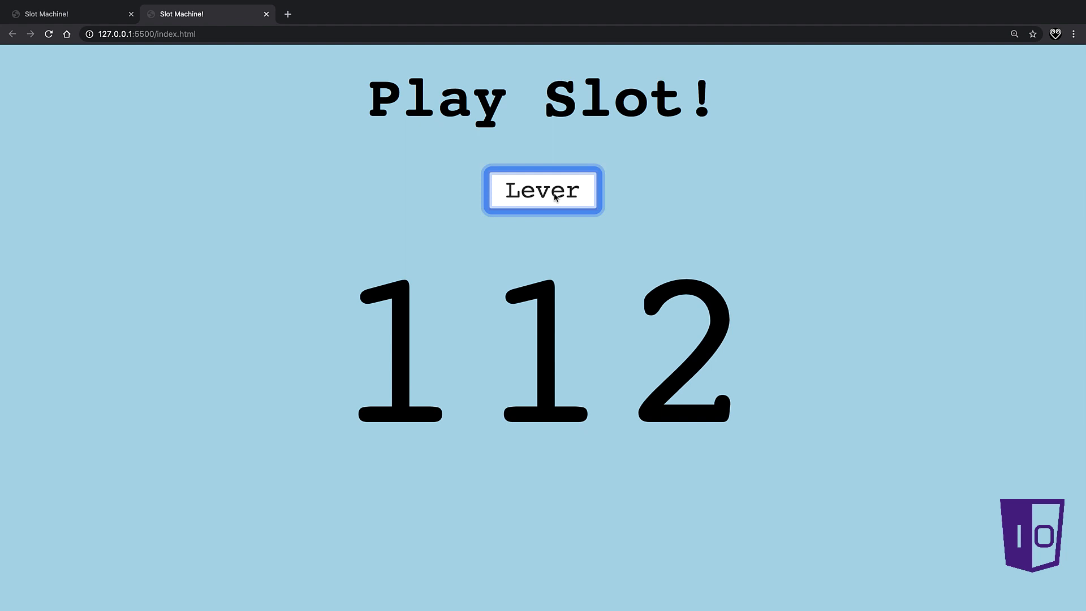
left_click(542, 190)
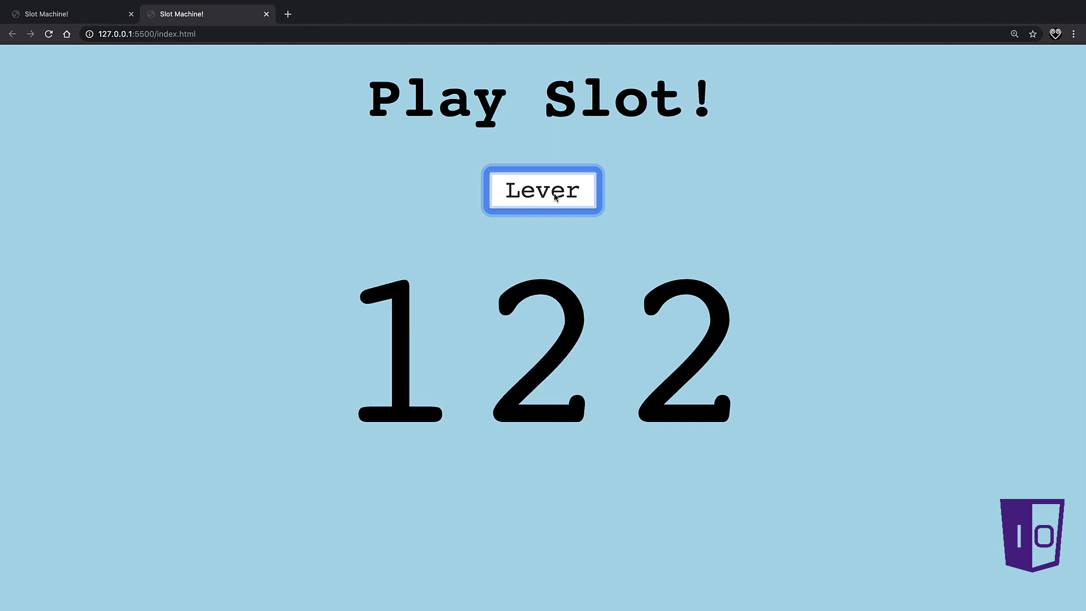